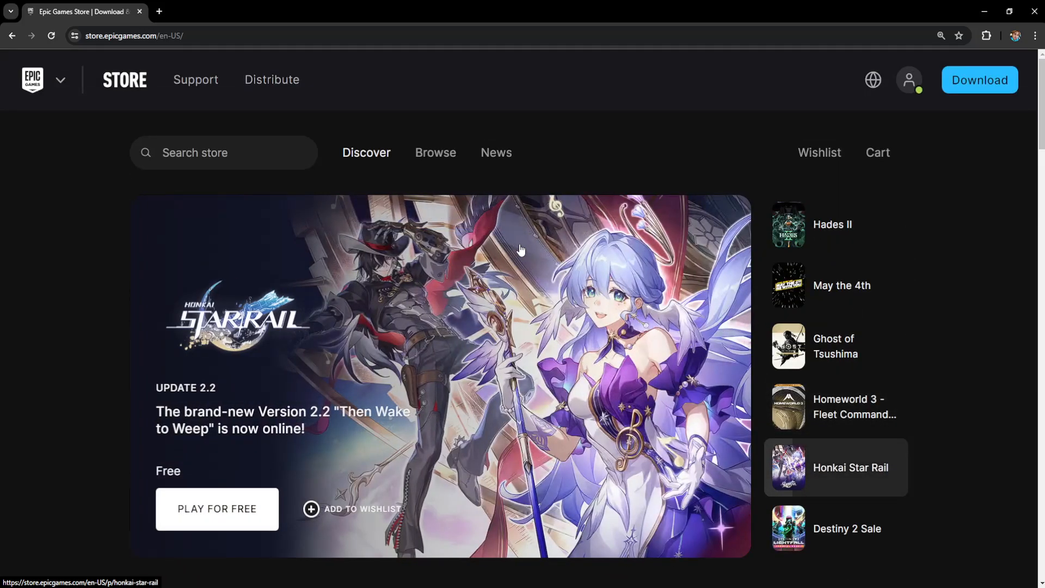
{"action": "mouse_move", "coordinate": [468, 192]}
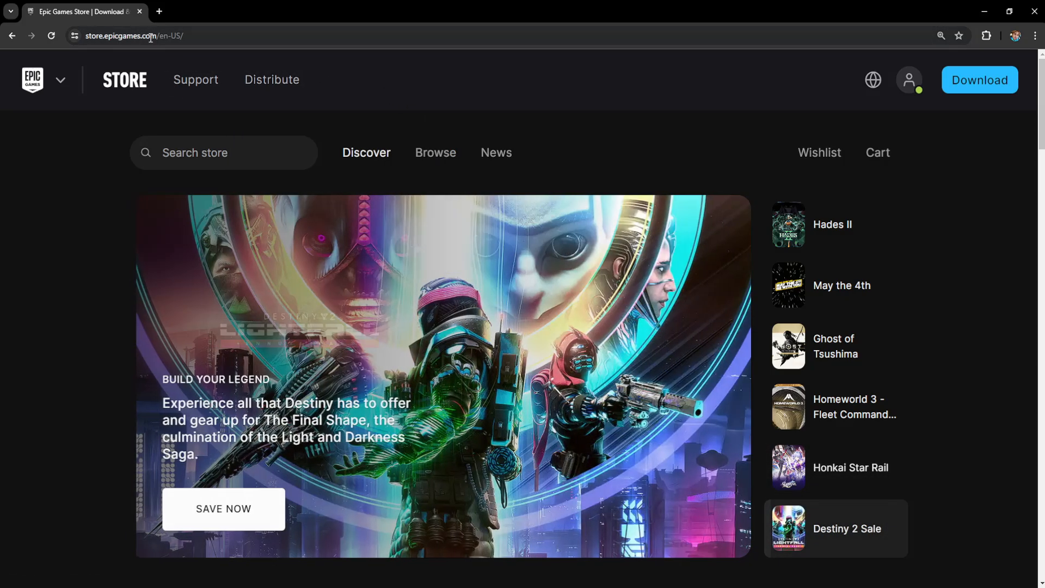
Show the account options menu from the signed-in profile icon on the store front page.
{"action": "left_click", "coordinate": [908, 79]}
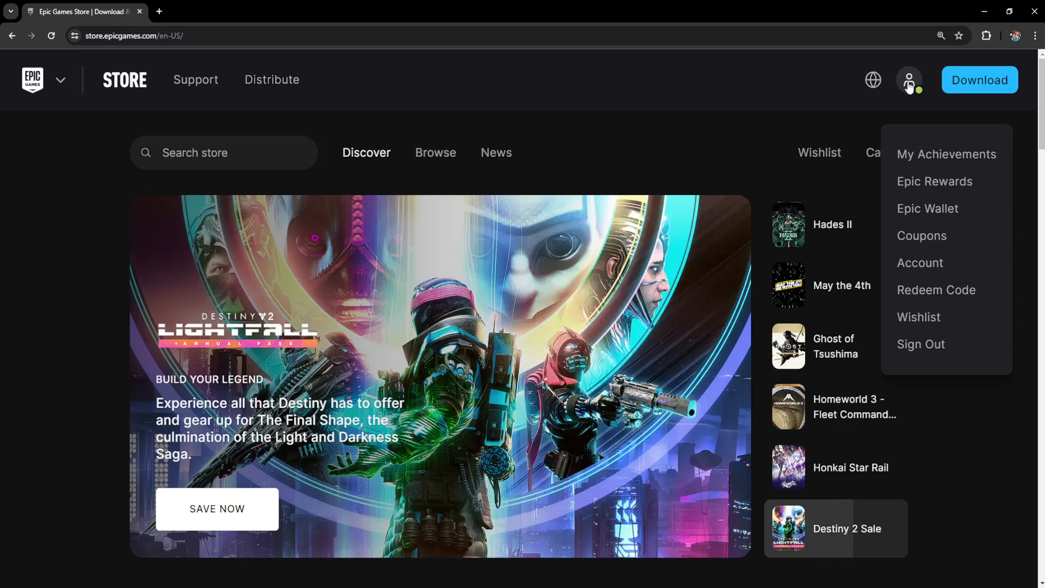
{"action": "mouse_move", "coordinate": [909, 81]}
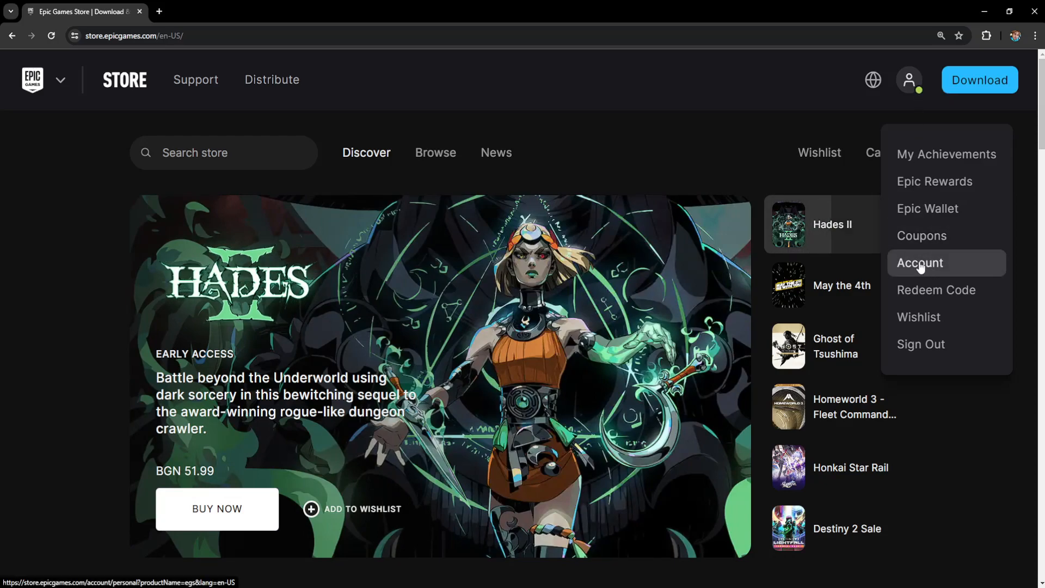
Go to Account Settings showing the account information and personal details.
{"action": "left_click", "coordinate": [920, 262]}
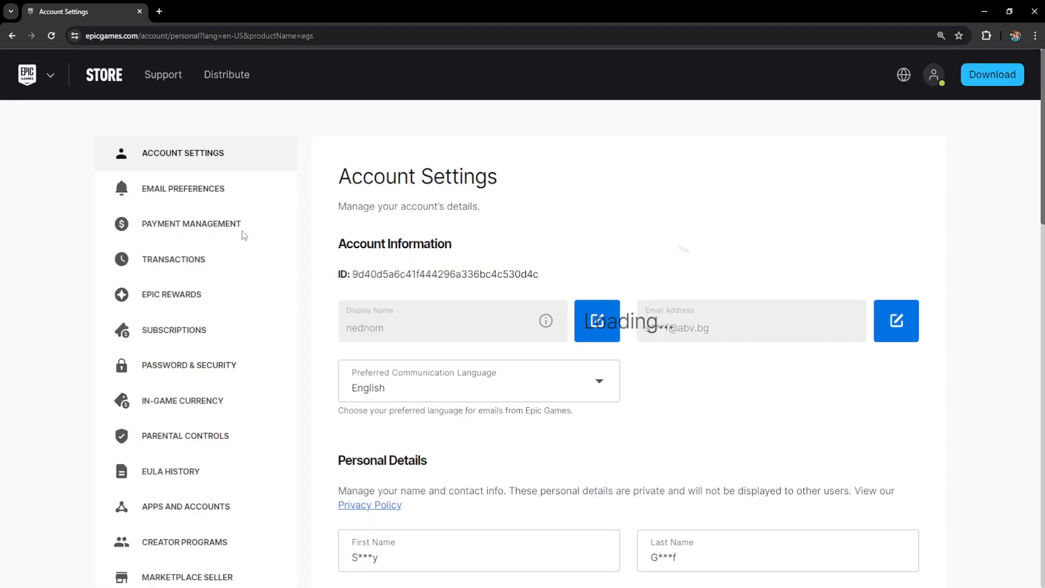
{"action": "scroll", "scroll_direction": "down", "scroll_amount": 3}
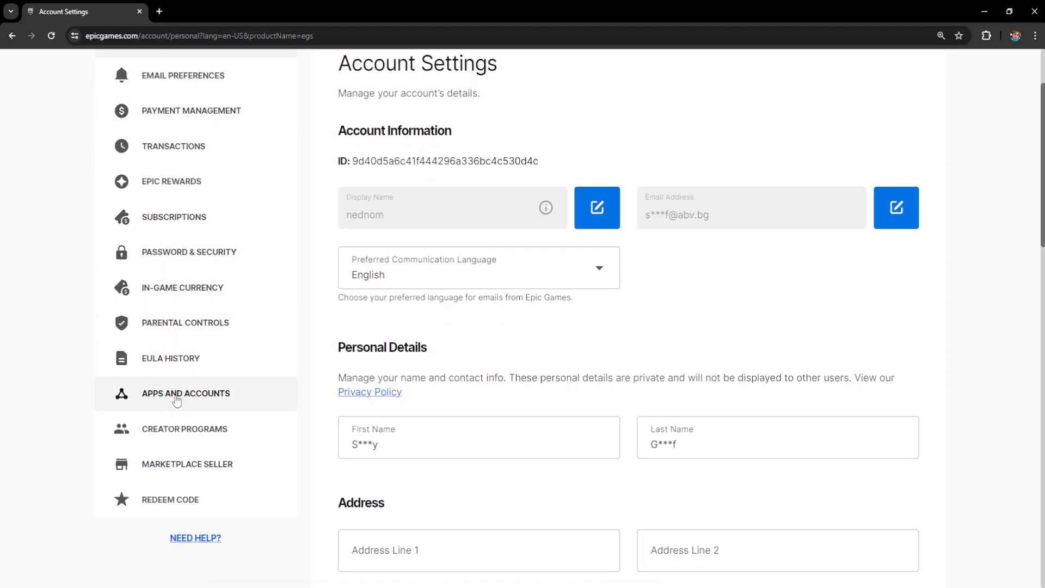
{"action": "mouse_move", "coordinate": [203, 401]}
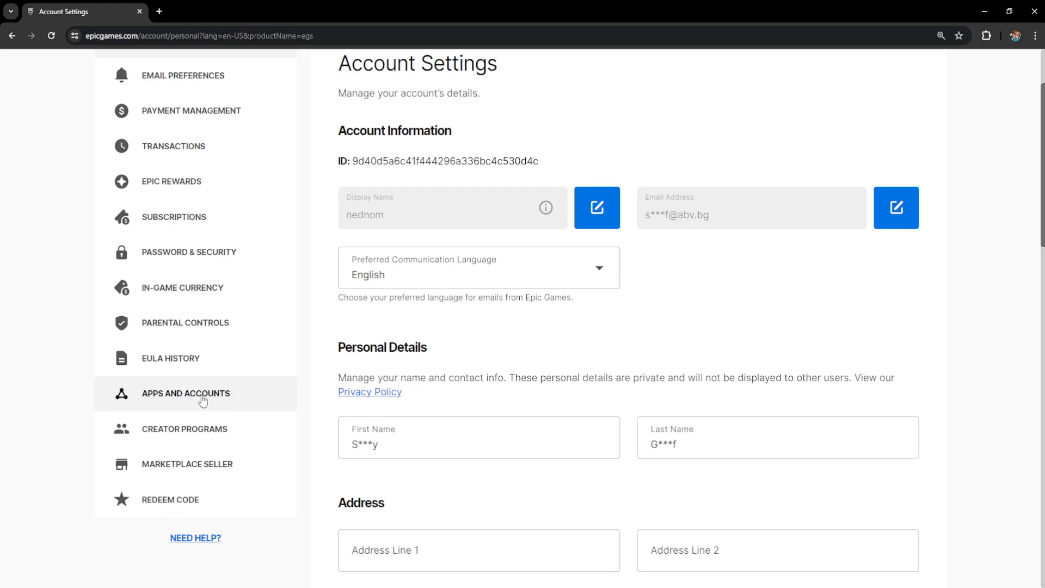
View Apps and Accounts, where Steam and Nintendo Account show as connected.
{"action": "left_click", "coordinate": [185, 393]}
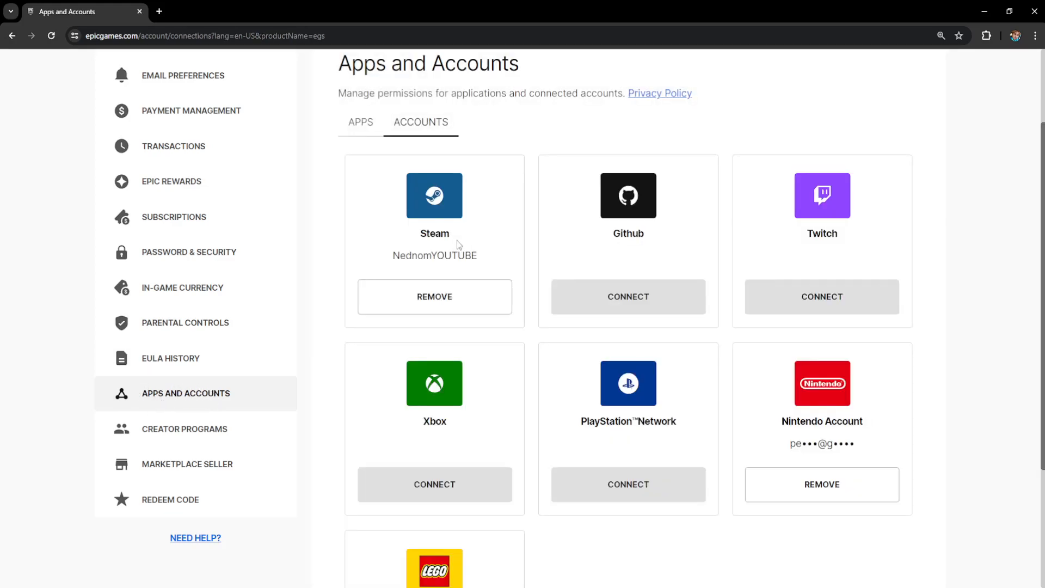
{"action": "mouse_move", "coordinate": [595, 383]}
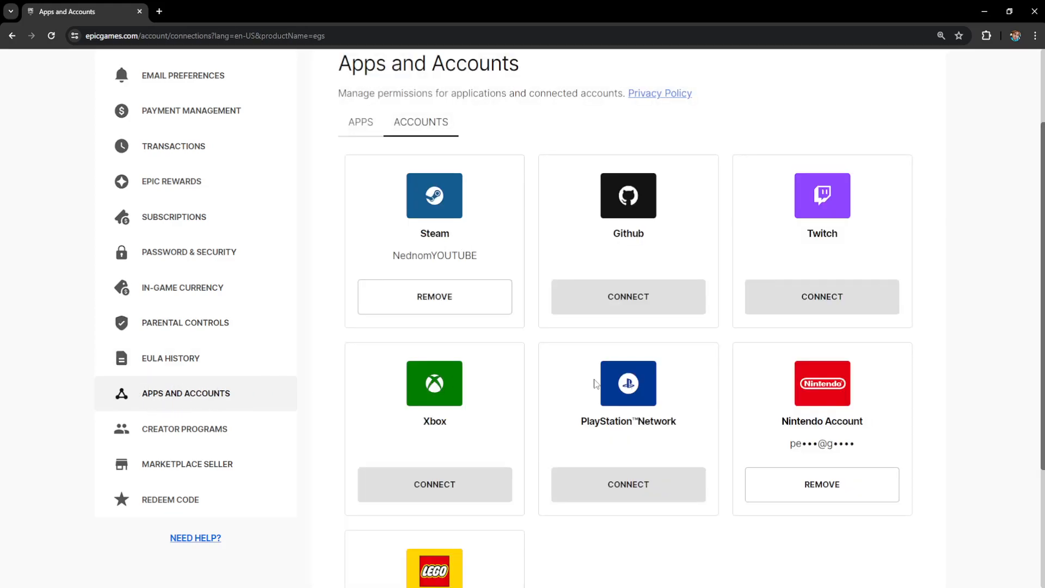
{"action": "scroll", "scroll_direction": "down", "scroll_amount": 3}
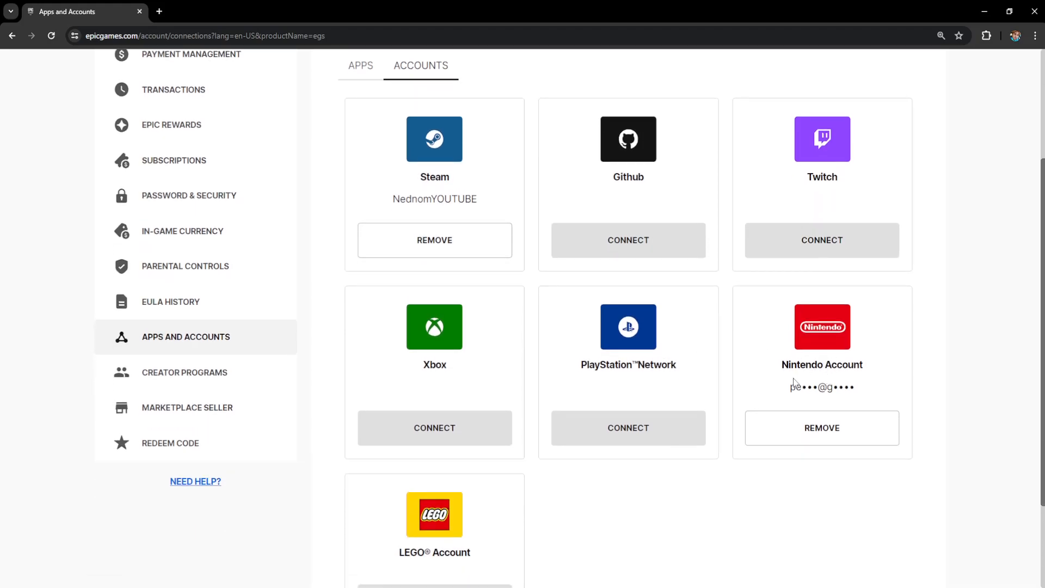
{"action": "double_click", "coordinate": [821, 386]}
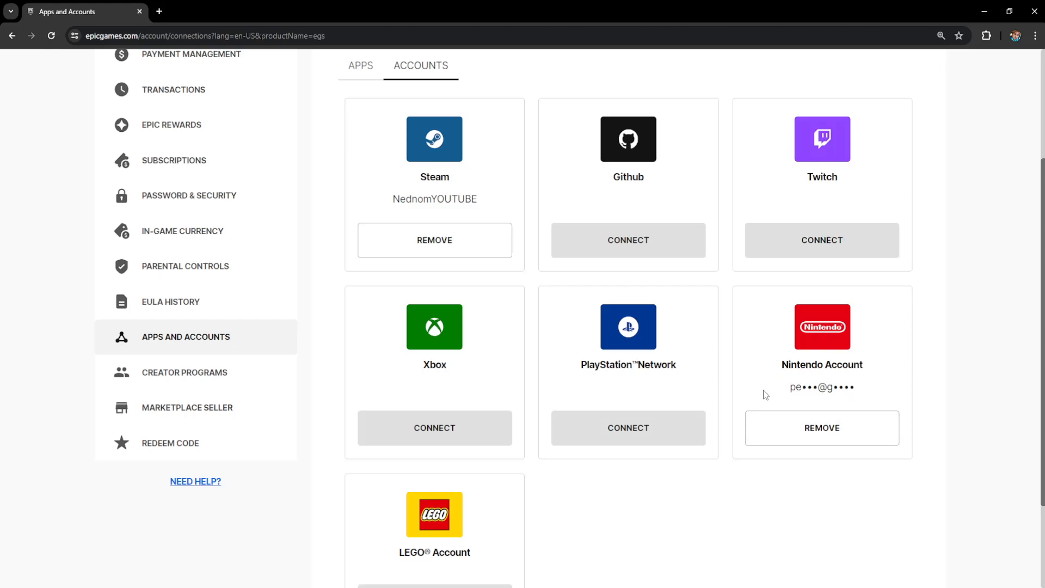
{"action": "mouse_move", "coordinate": [645, 423]}
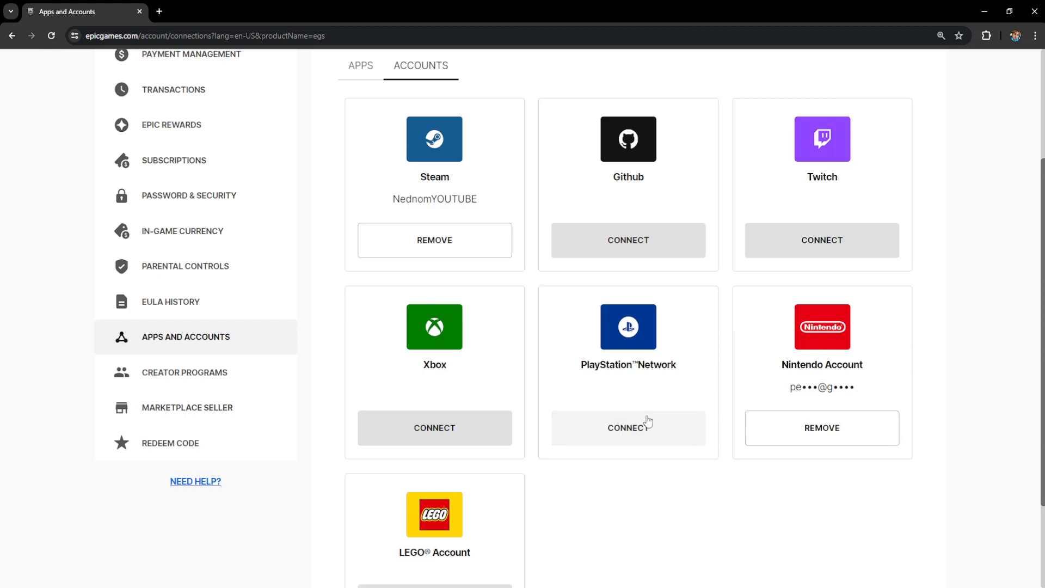
{"action": "mouse_move", "coordinate": [642, 434]}
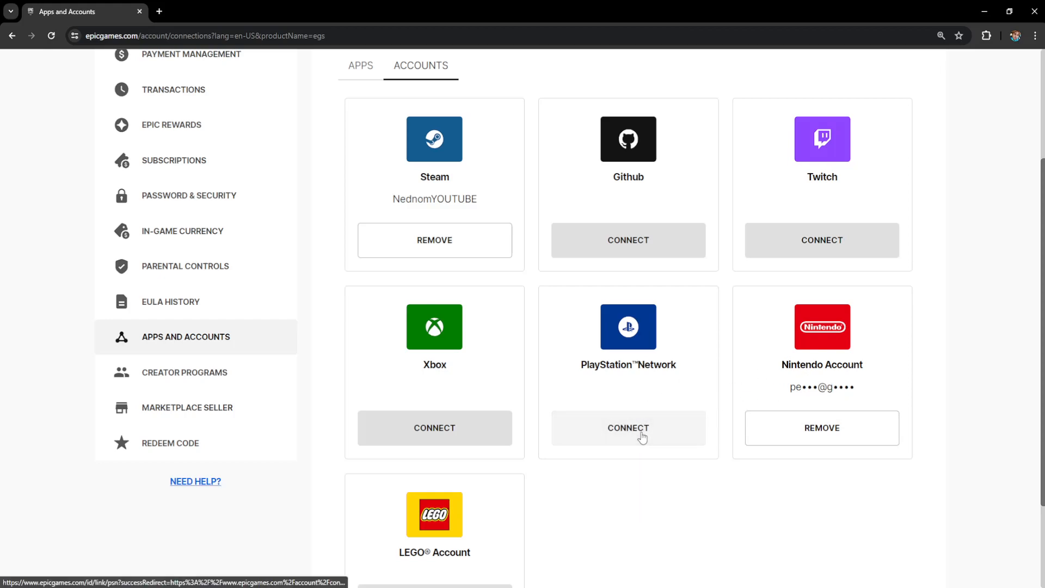
Start connecting PlayStation Network, reaching the Sony sign-in window.
{"action": "left_click", "coordinate": [627, 427]}
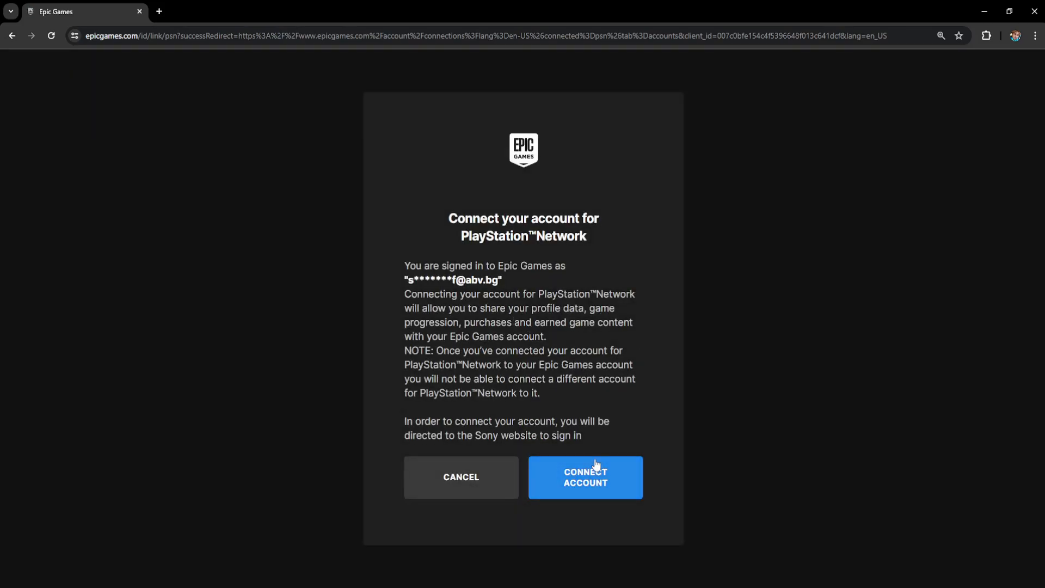
{"action": "left_click", "coordinate": [585, 476]}
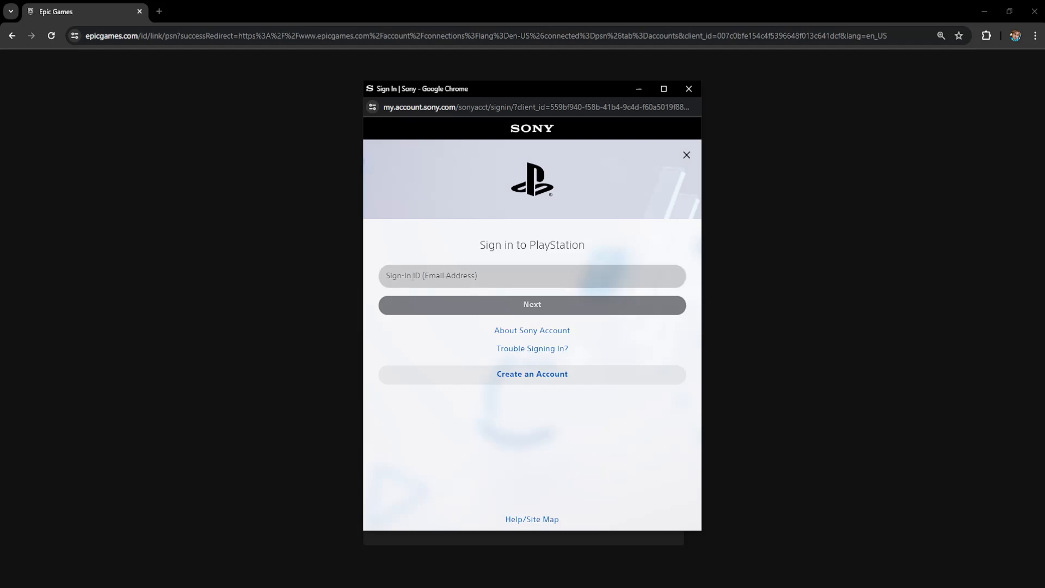
Cancel the Sony sign-in, leaving PlayStation Network unconnected on Apps and Accounts.
{"action": "left_click", "coordinate": [532, 276]}
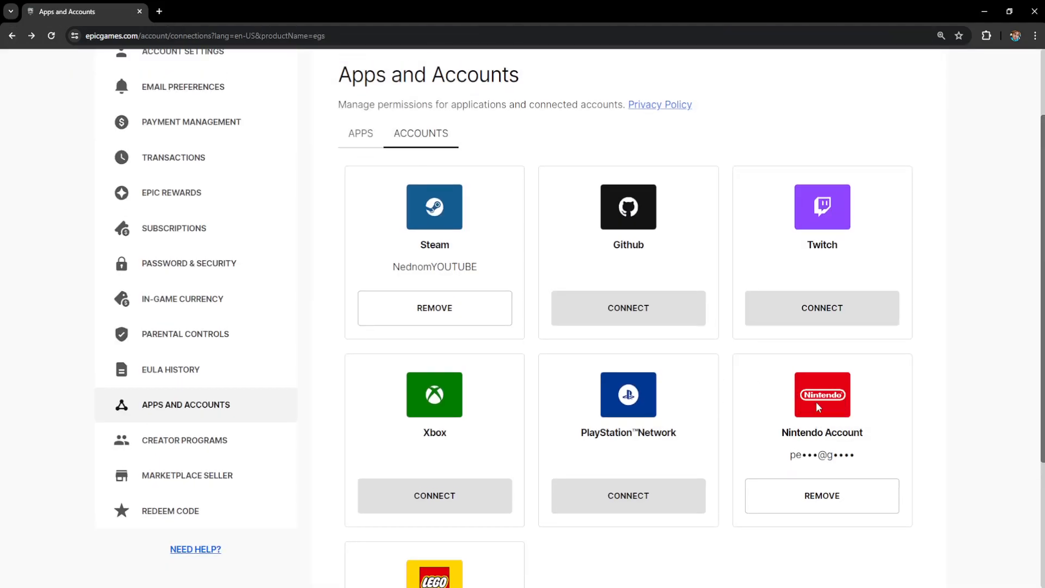
{"action": "scroll", "scroll_direction": "down", "scroll_amount": 3}
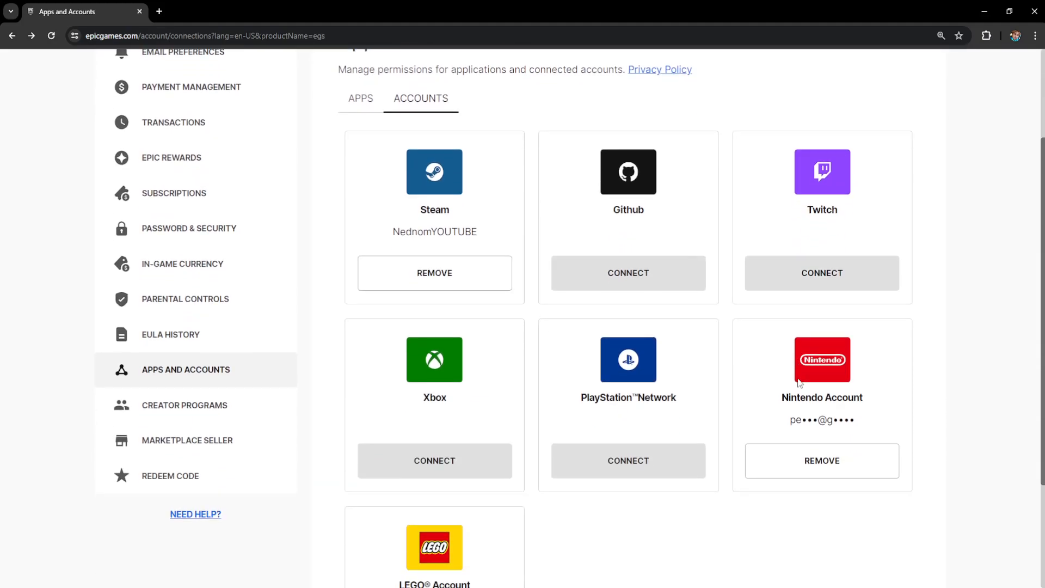
{"action": "scroll", "scroll_direction": "up", "scroll_amount": 3}
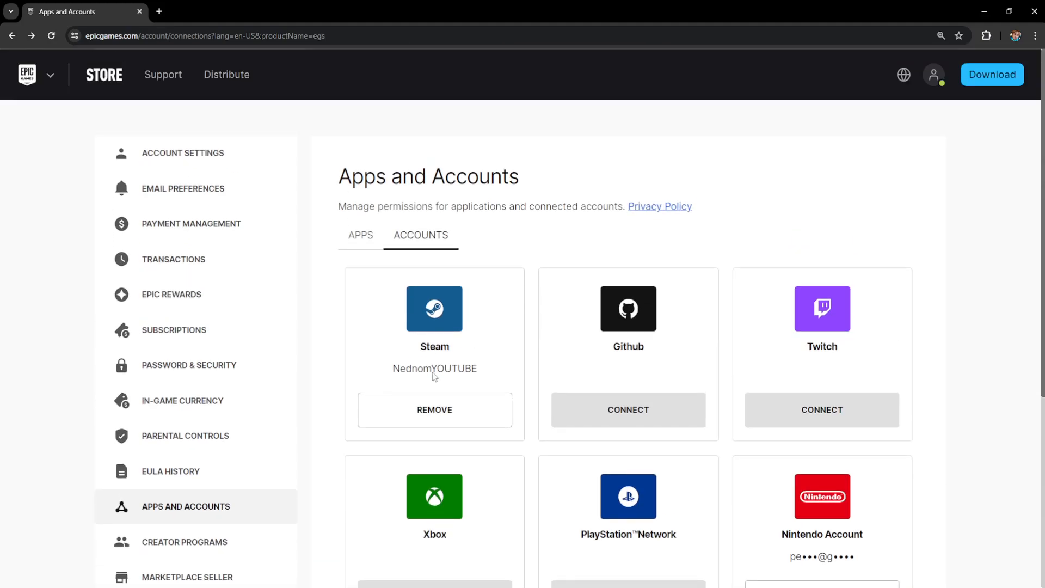